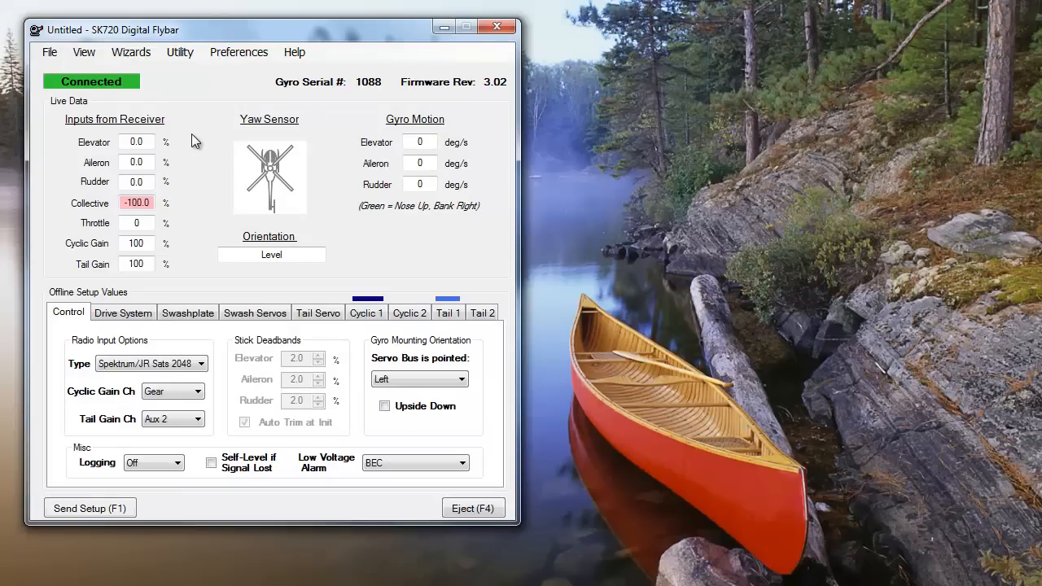
Step: Launch the Tail Setup Wizard from the Wizards menu
{"action": "left_click", "coordinate": [130, 51]}
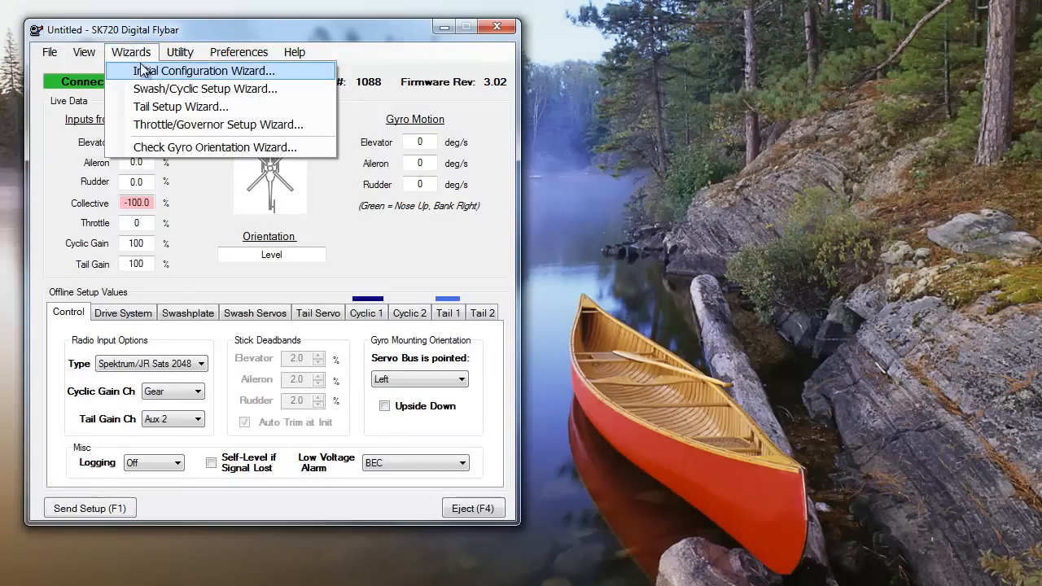
{"action": "left_click", "coordinate": [180, 107]}
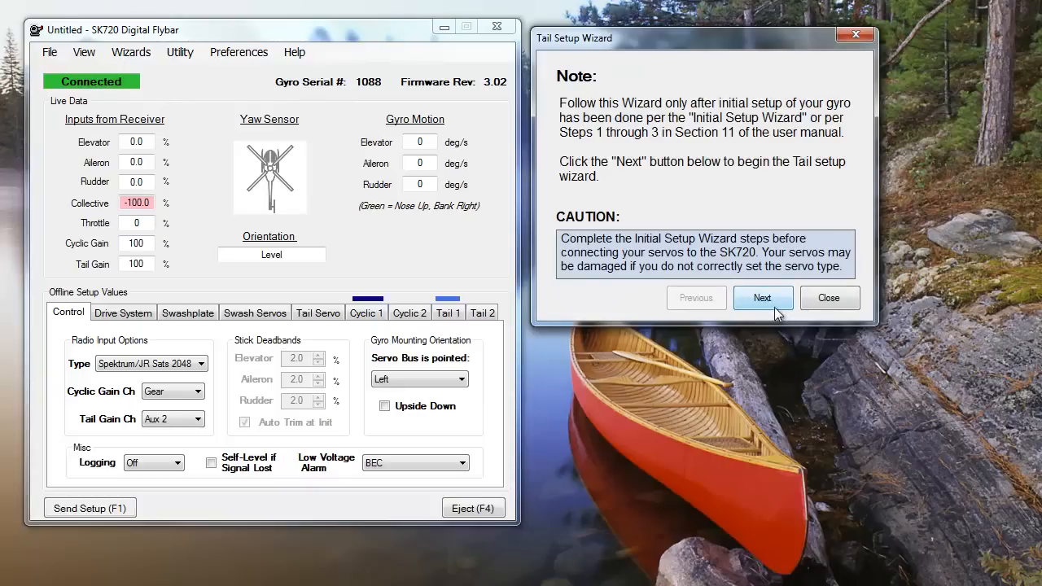
Step: Advance the wizard past the note and Steps 1–2 to Step 3, tail servo reversing
{"action": "left_click", "coordinate": [763, 298]}
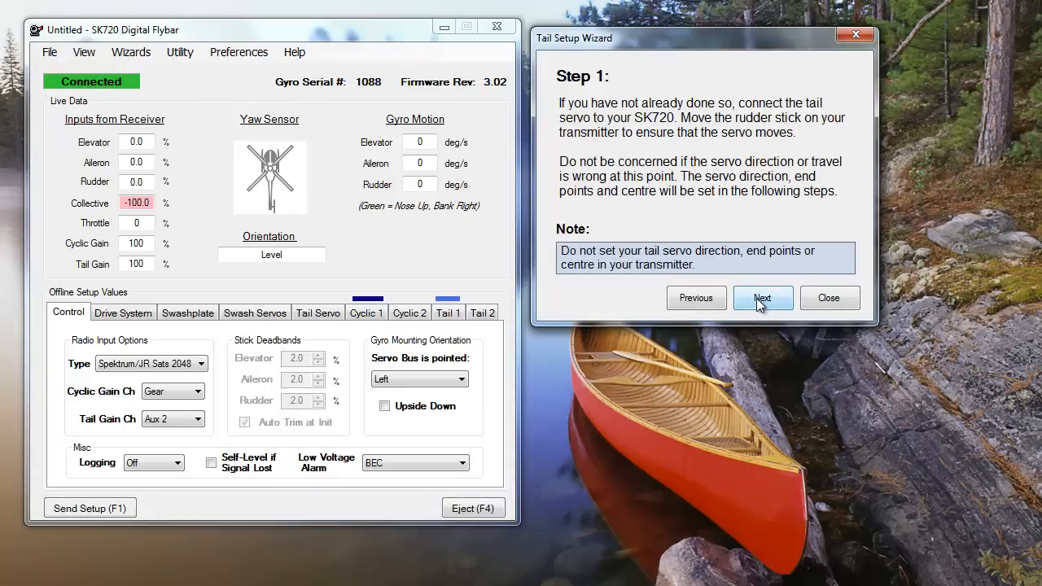
{"action": "left_click", "coordinate": [763, 297]}
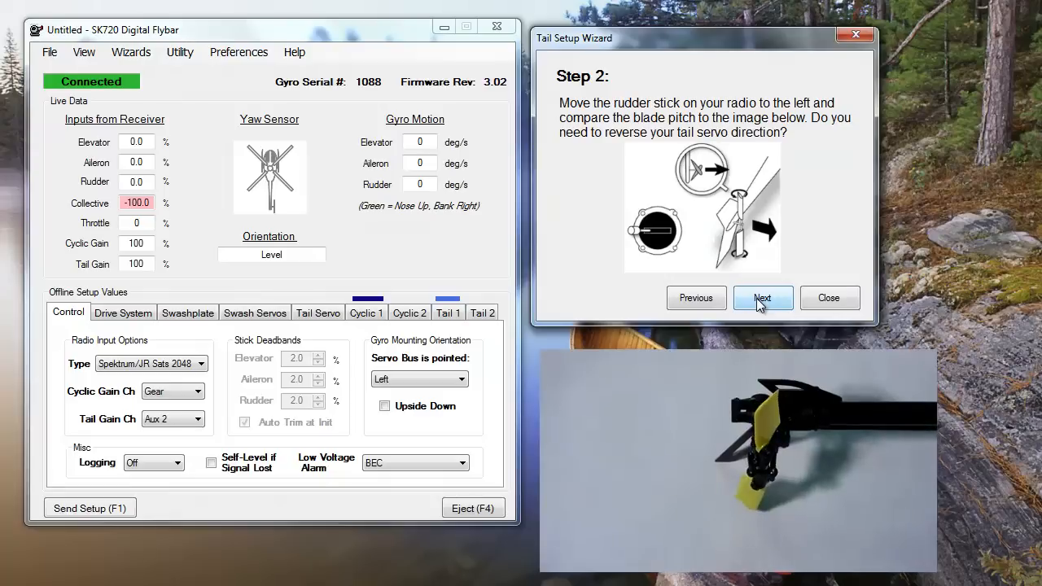
{"action": "left_click", "coordinate": [762, 297]}
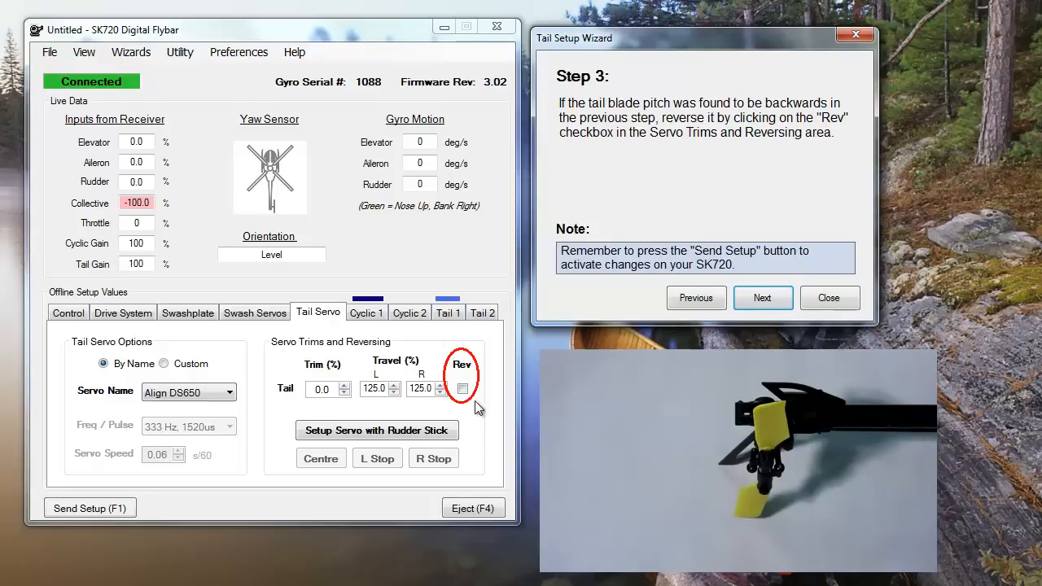
Step: Send the setup with Rev unchecked, confirm the success message, and continue to Step 4
{"action": "left_click", "coordinate": [90, 507]}
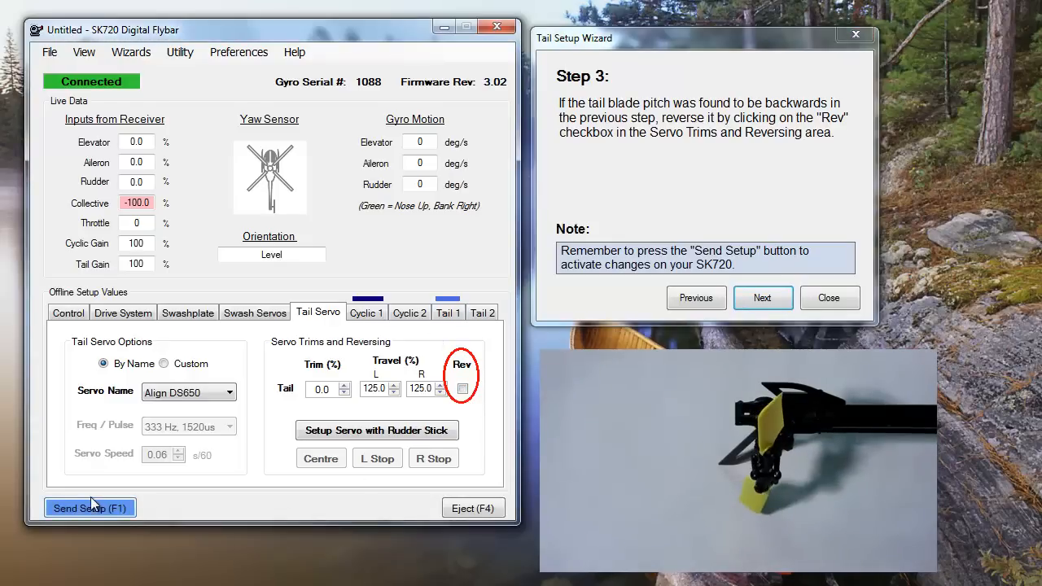
{"action": "left_click", "coordinate": [90, 508]}
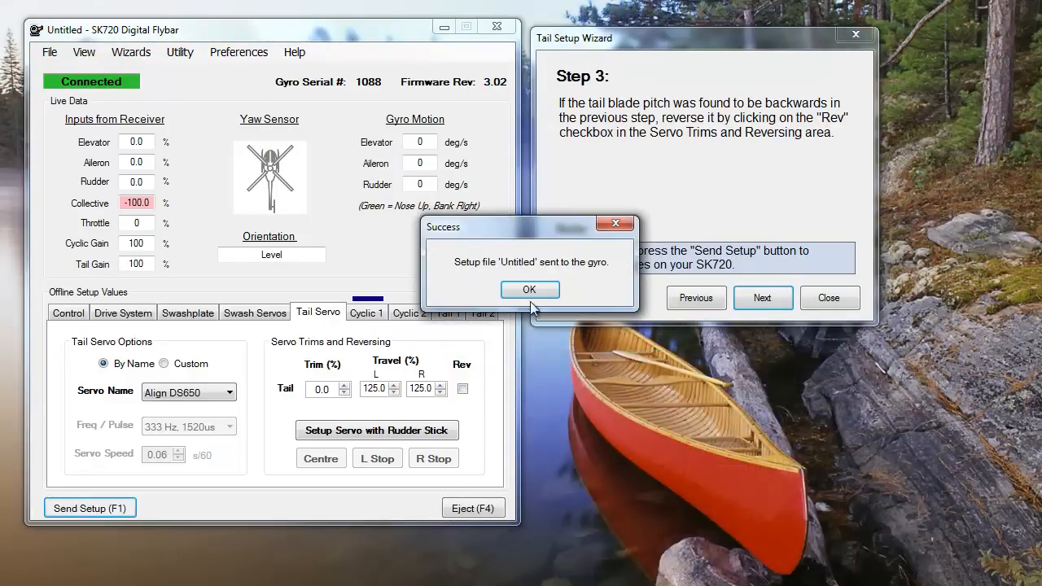
{"action": "left_click", "coordinate": [529, 289]}
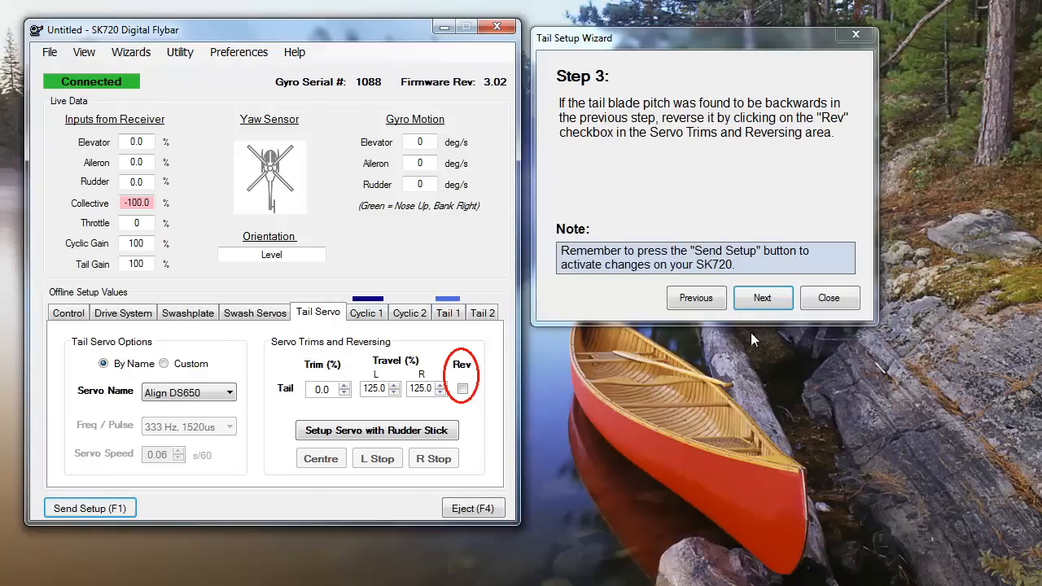
{"action": "left_click", "coordinate": [762, 297]}
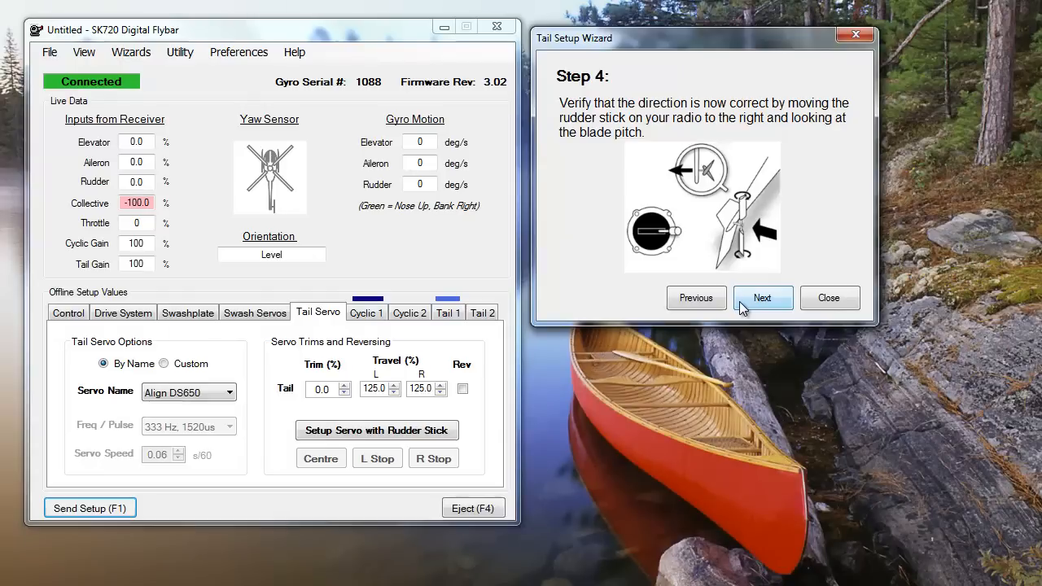
Step: Reach Step 5, then enter tail servo setup mode with tail travel raised to 150
{"action": "left_click", "coordinate": [762, 297]}
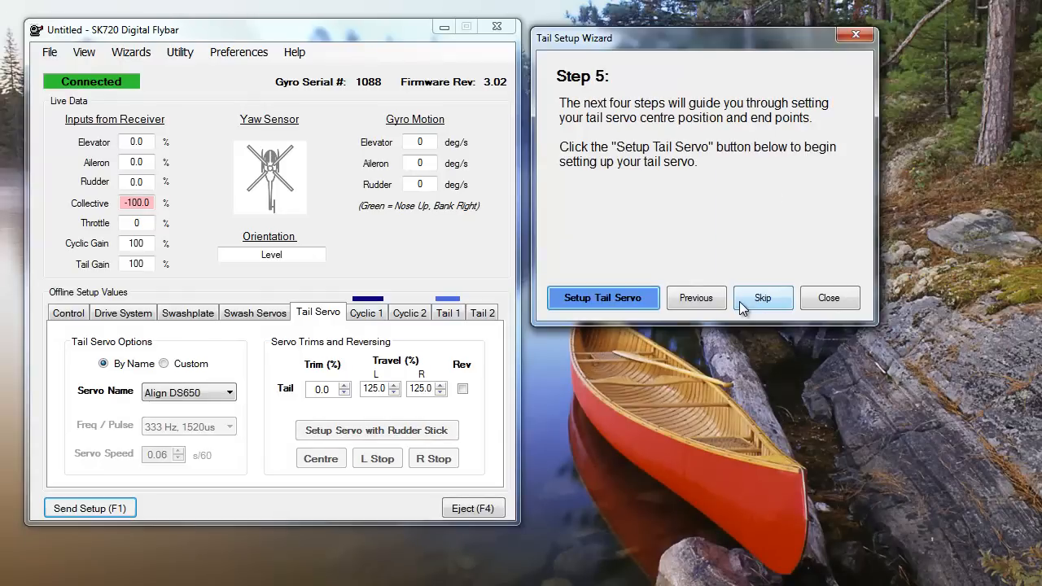
{"action": "mouse_move", "coordinate": [694, 391]}
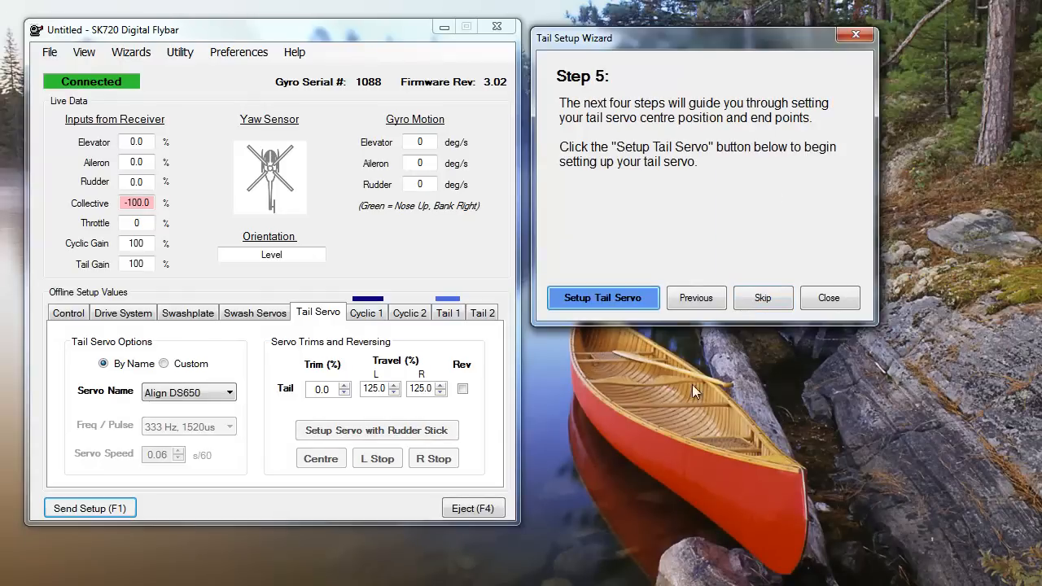
{"action": "left_click", "coordinate": [603, 297]}
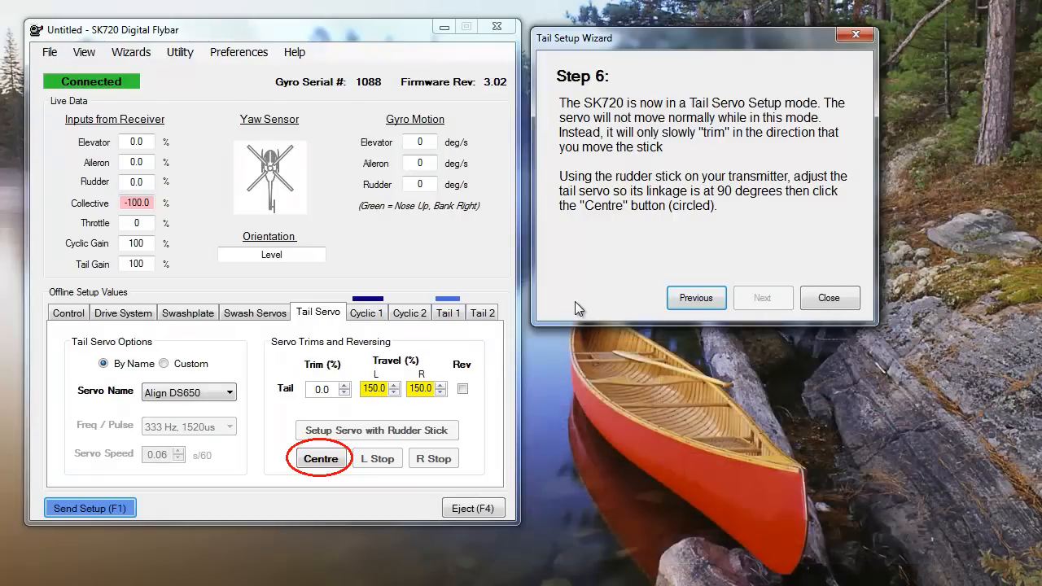
{"action": "mouse_move", "coordinate": [303, 512]}
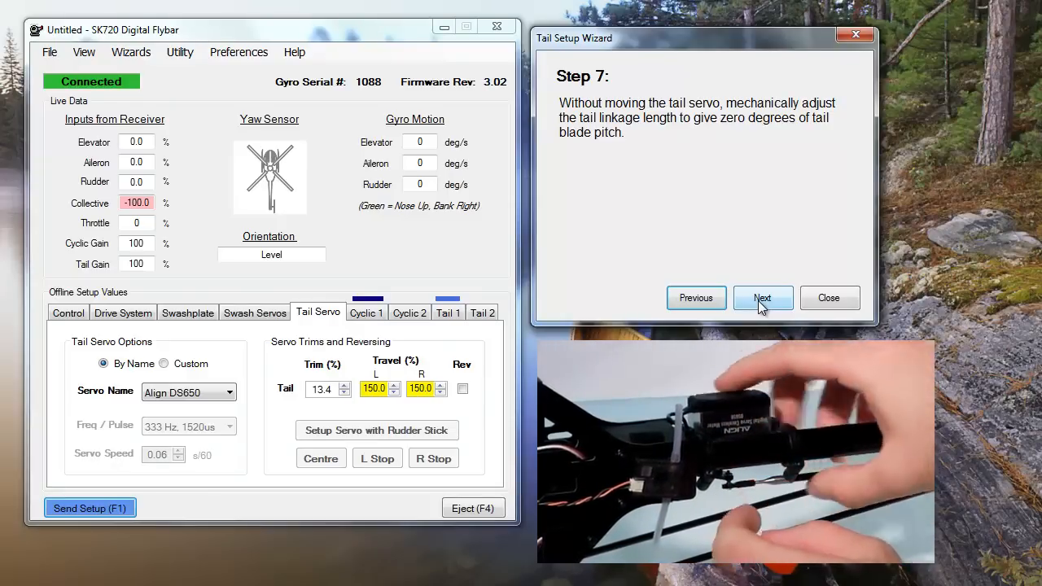
Step: With the tail servo centre at trim 13.4, continue to Step 8 for the left stop
{"action": "left_click", "coordinate": [763, 297]}
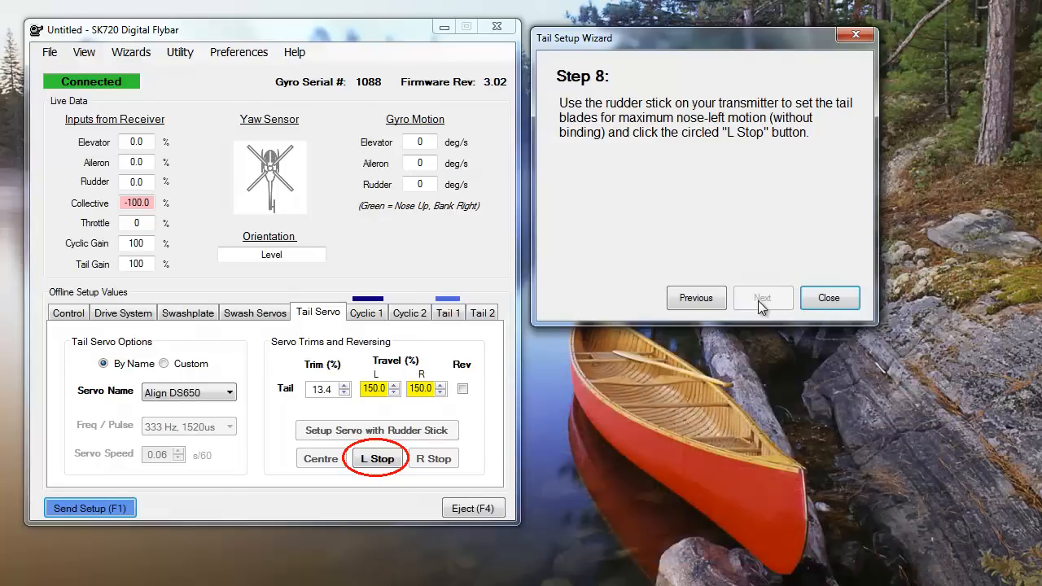
{"action": "mouse_move", "coordinate": [751, 309]}
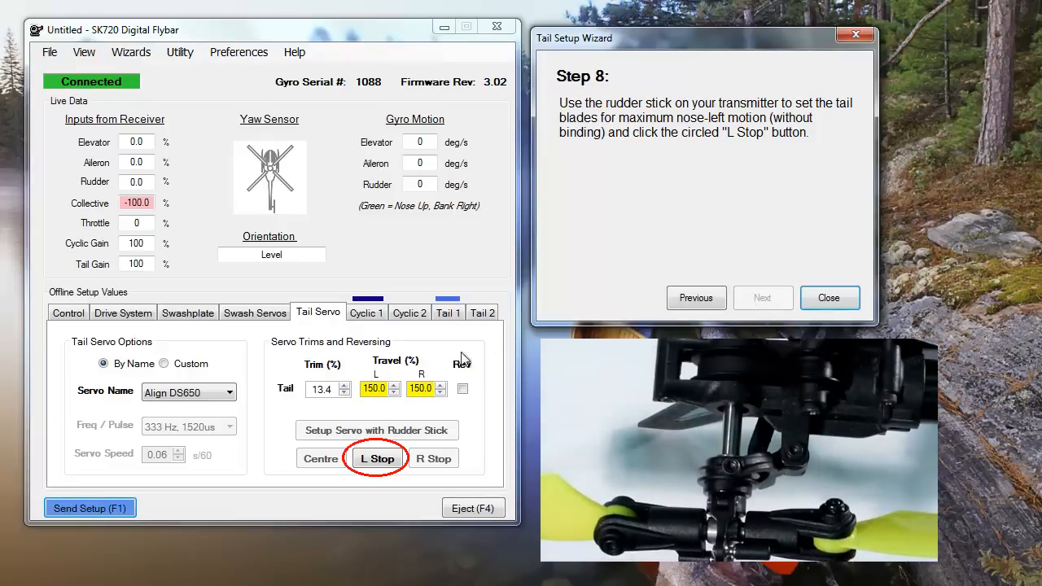
Step: Record the left (75.6) and right (84.0) tail end points and acknowledge the success message
{"action": "left_click", "coordinate": [377, 458]}
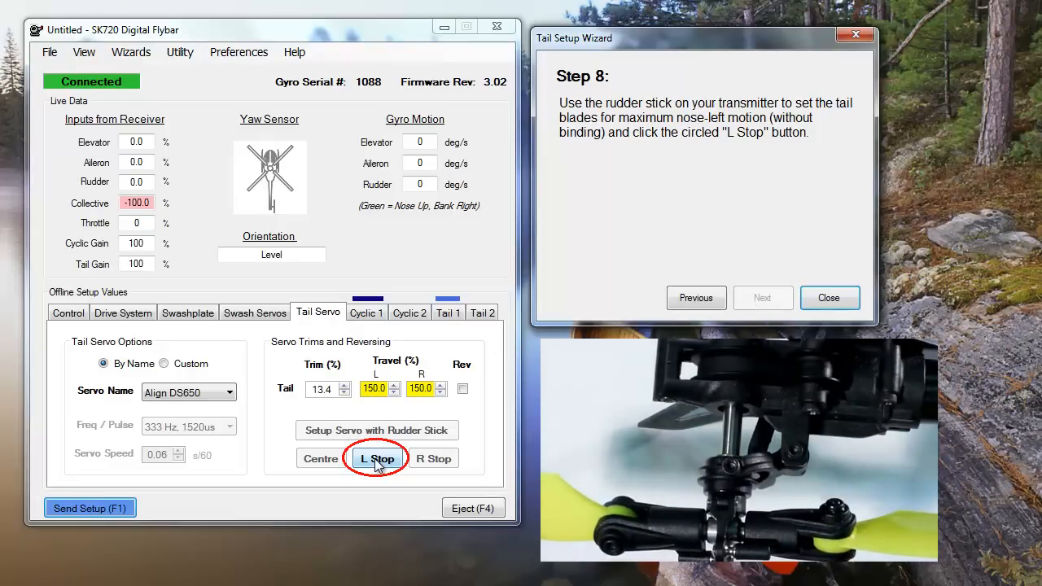
{"action": "left_click", "coordinate": [377, 459]}
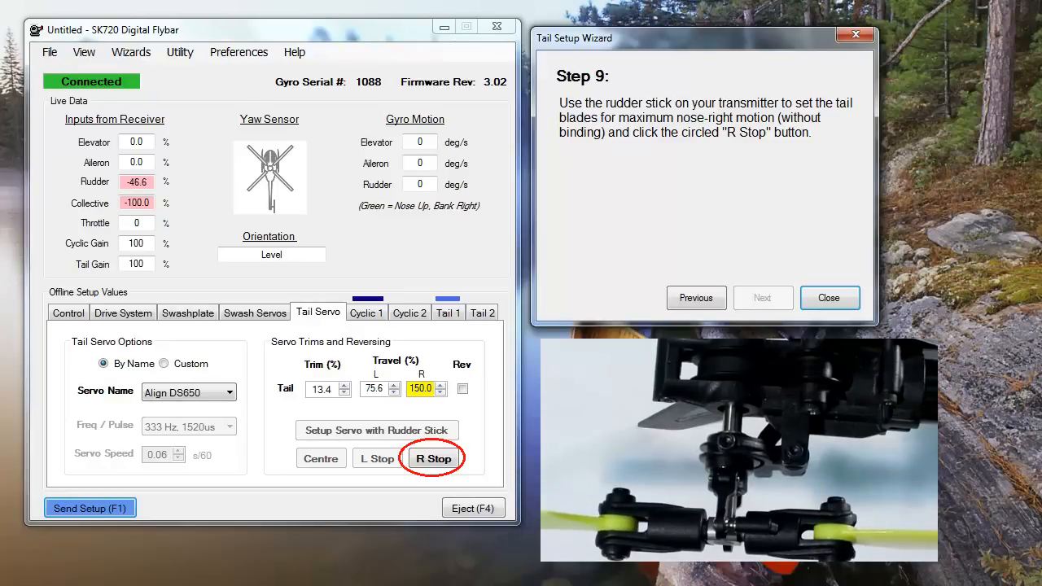
{"action": "left_click", "coordinate": [434, 459]}
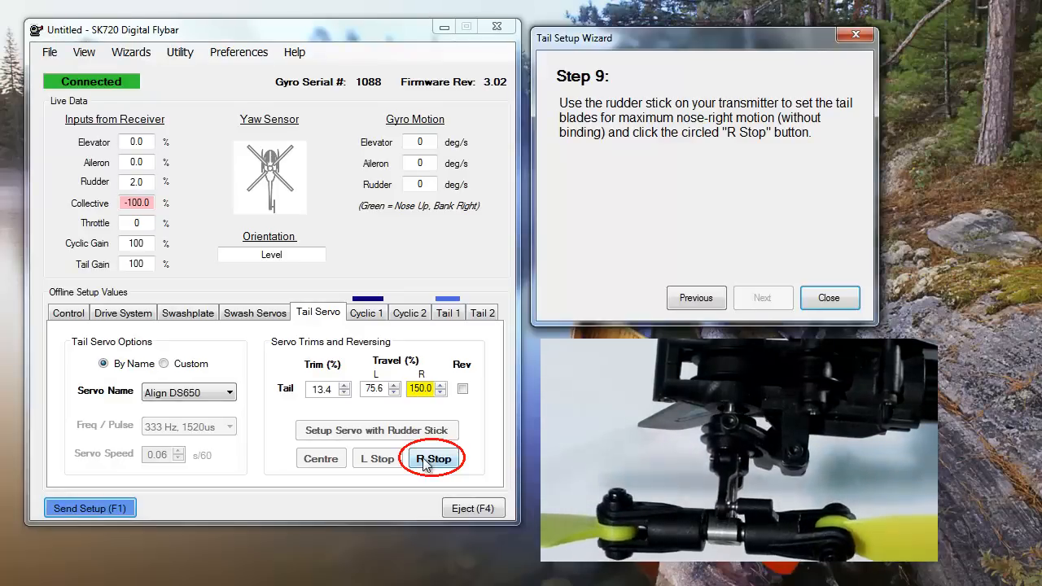
{"action": "left_click", "coordinate": [433, 459]}
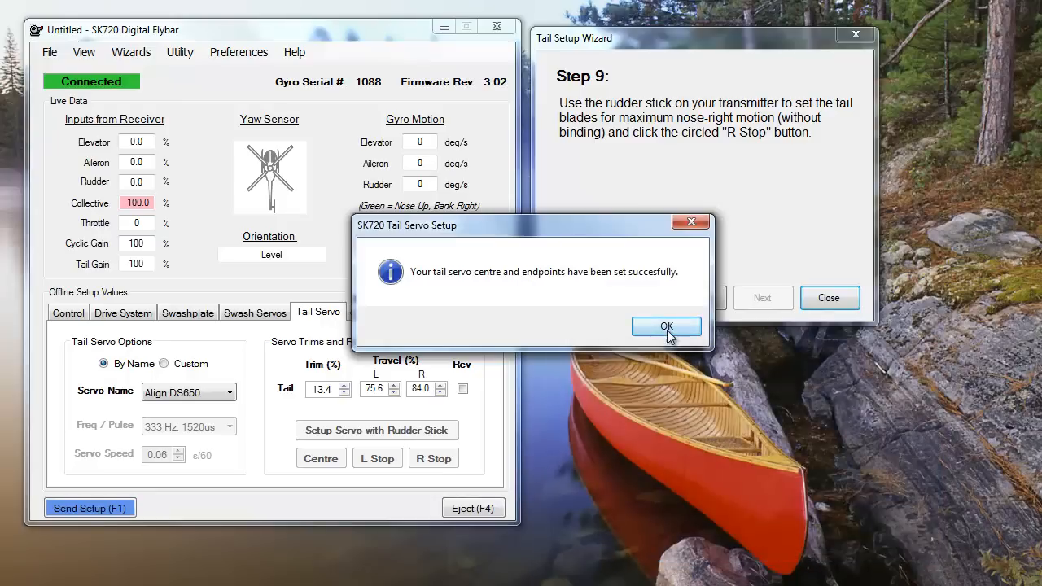
{"action": "left_click", "coordinate": [666, 326]}
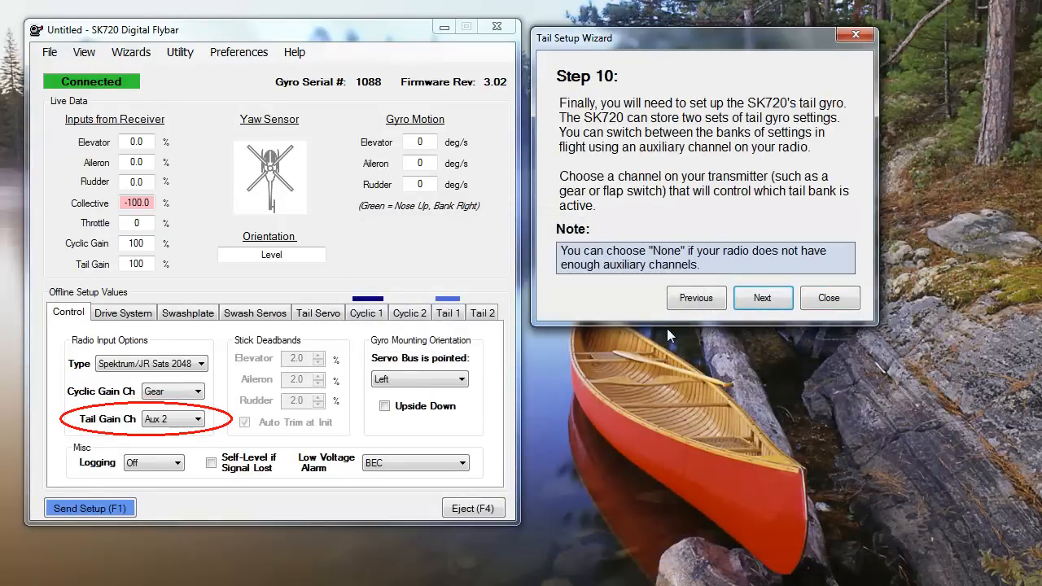
{"action": "mouse_move", "coordinate": [210, 507]}
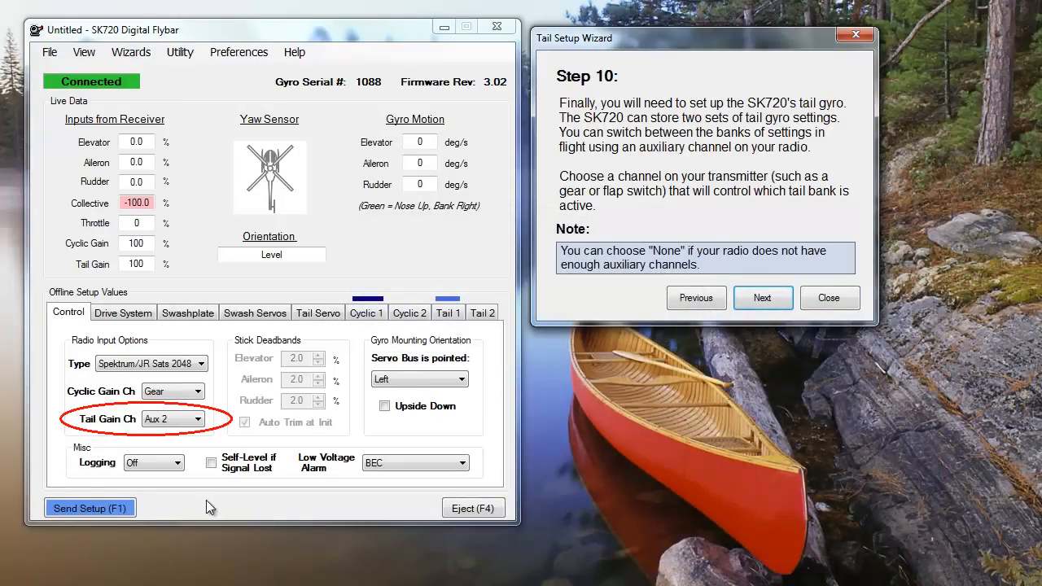
Step: Send the setup with tail gain on Aux 2, confirm success, and continue to Step 11
{"action": "left_click", "coordinate": [198, 418]}
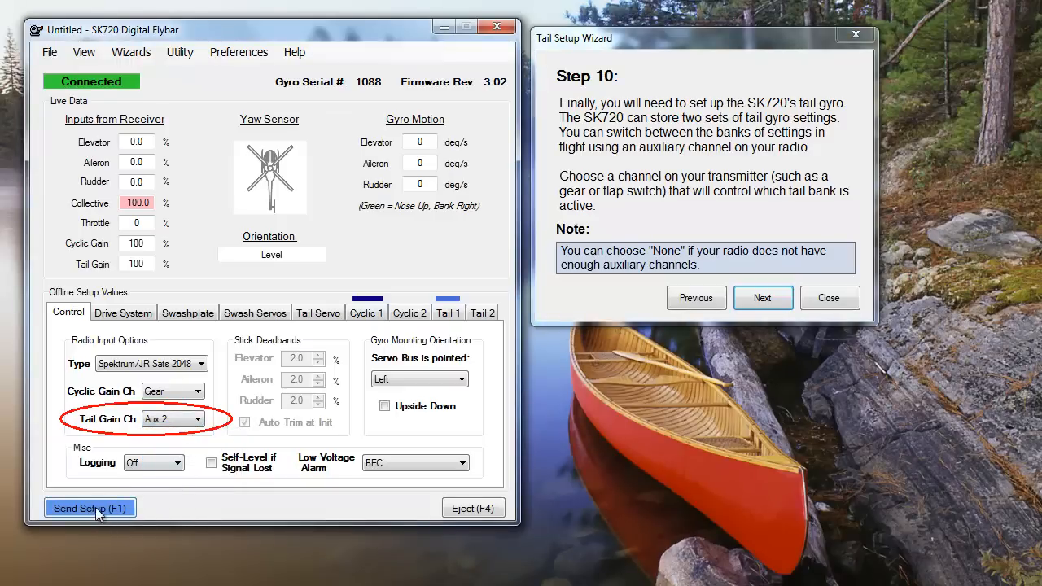
{"action": "left_click", "coordinate": [89, 508]}
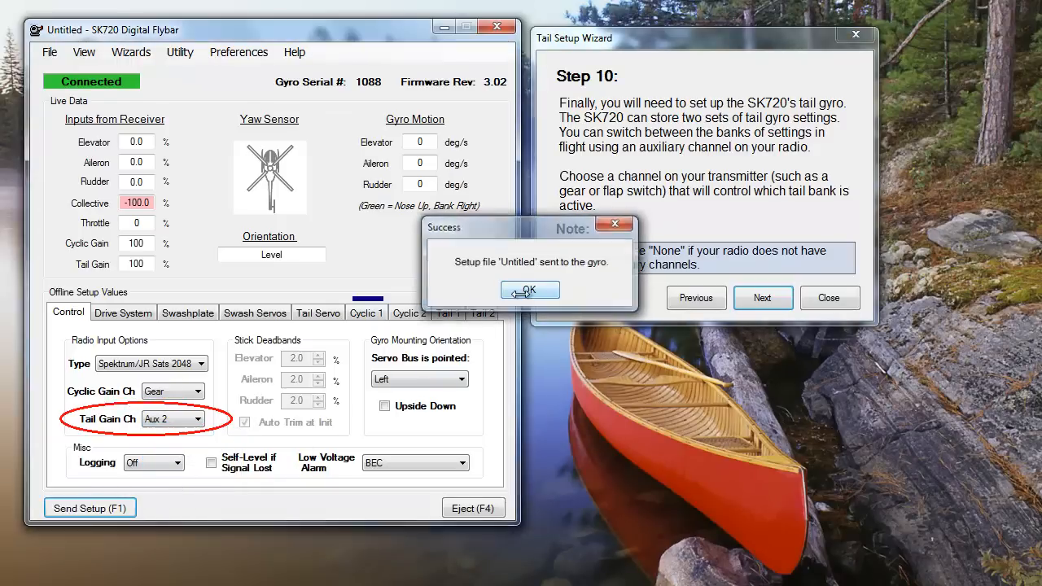
{"action": "left_click", "coordinate": [529, 290]}
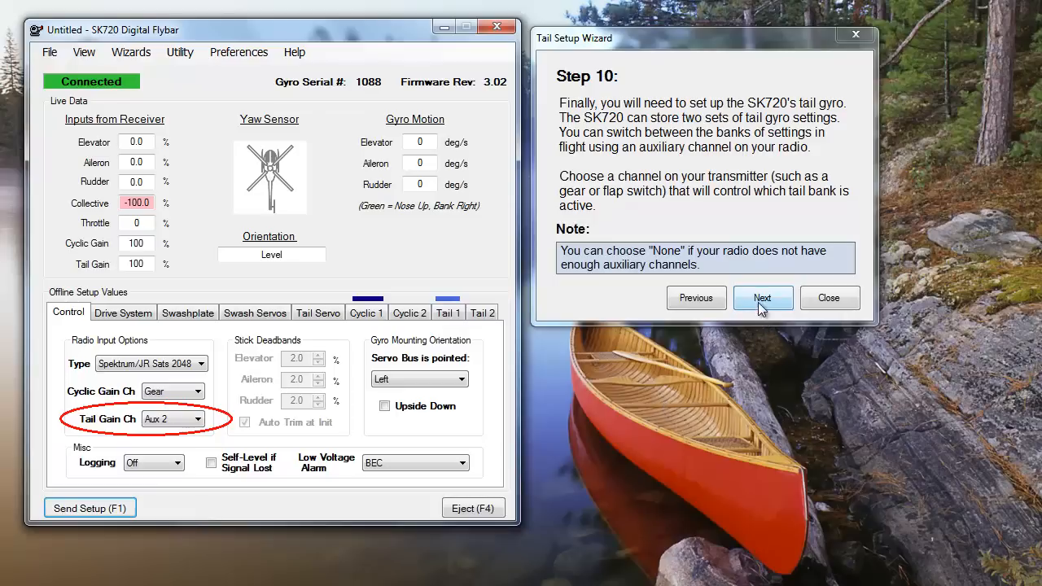
{"action": "left_click", "coordinate": [762, 297]}
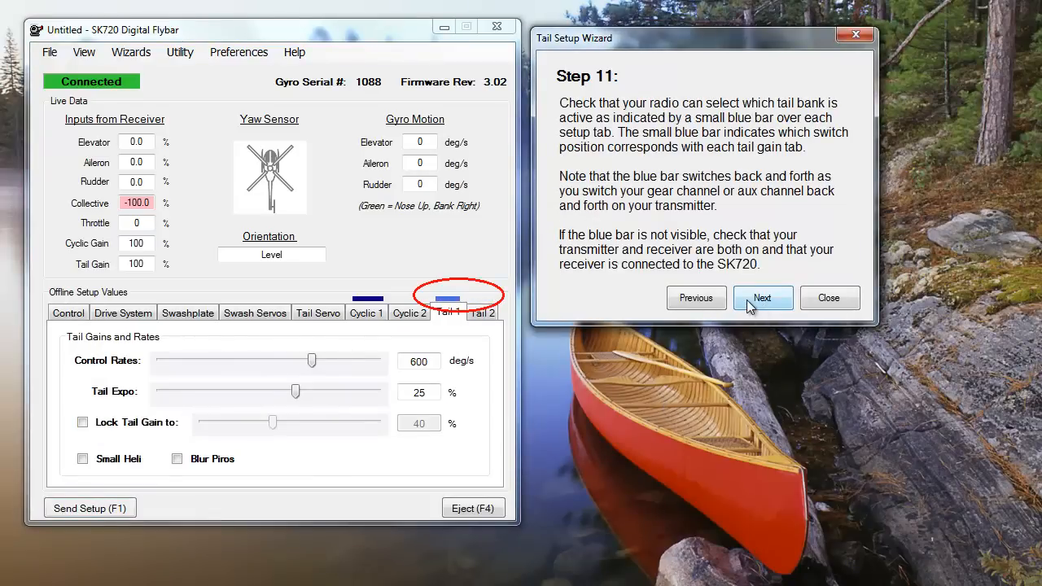
Step: Move past Step 12, with live tail gain reading 50%, to Step 13 on locking tail gain
{"action": "left_click", "coordinate": [762, 297]}
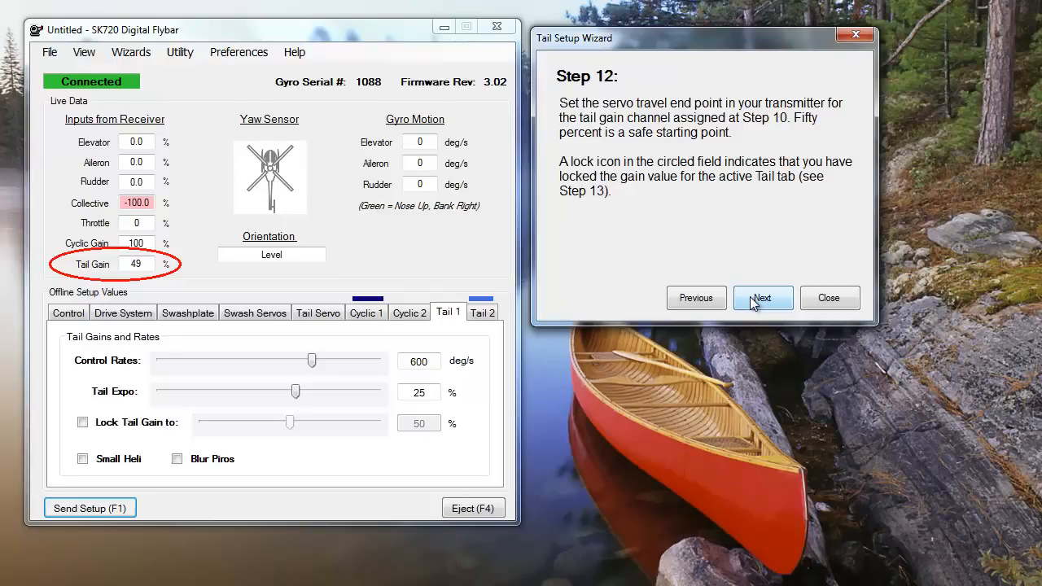
{"action": "left_click", "coordinate": [762, 297]}
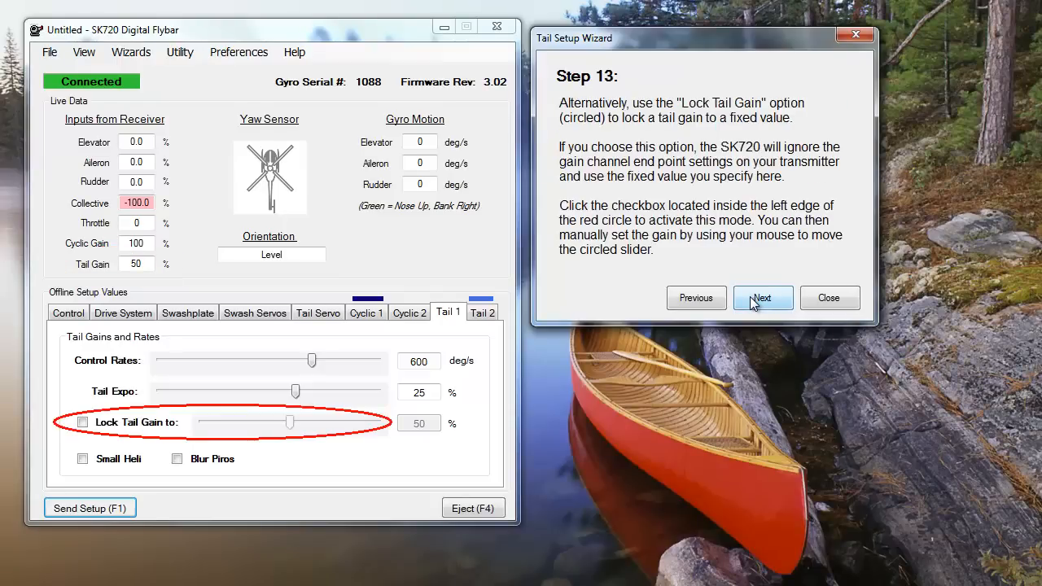
Step: Lock the tail gain at 50% and send the setup to the gyro
{"action": "left_click", "coordinate": [82, 423]}
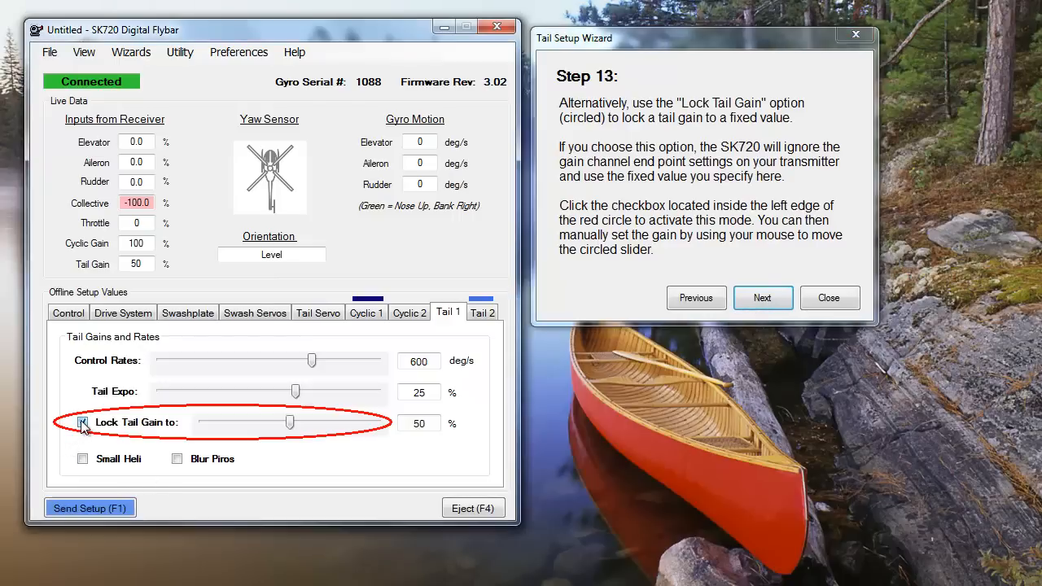
{"action": "left_click_drag", "start_coordinate": [289, 422], "coordinate": [269, 422]}
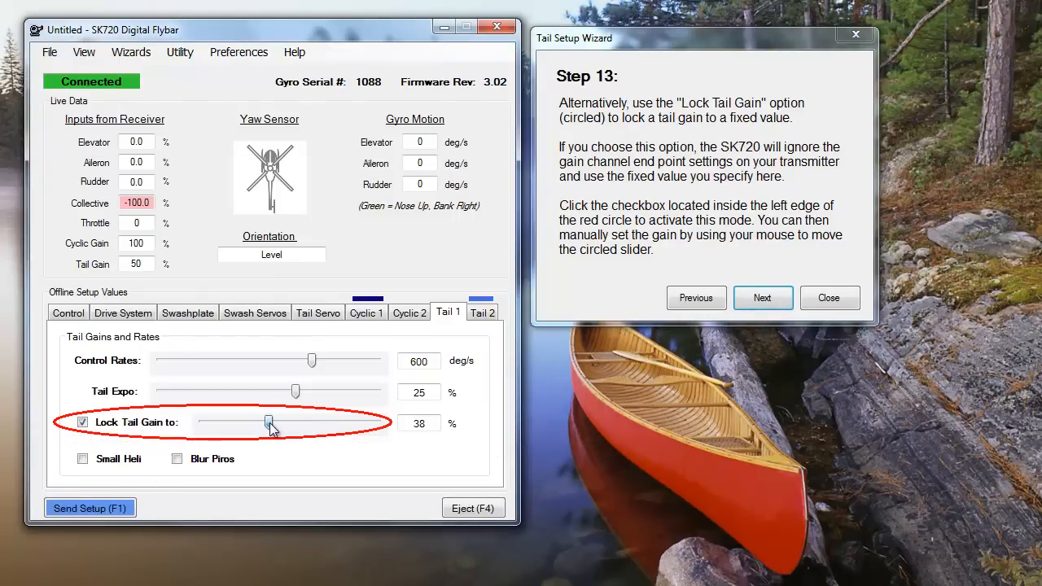
{"action": "left_click_drag", "start_coordinate": [269, 424], "coordinate": [280, 423]}
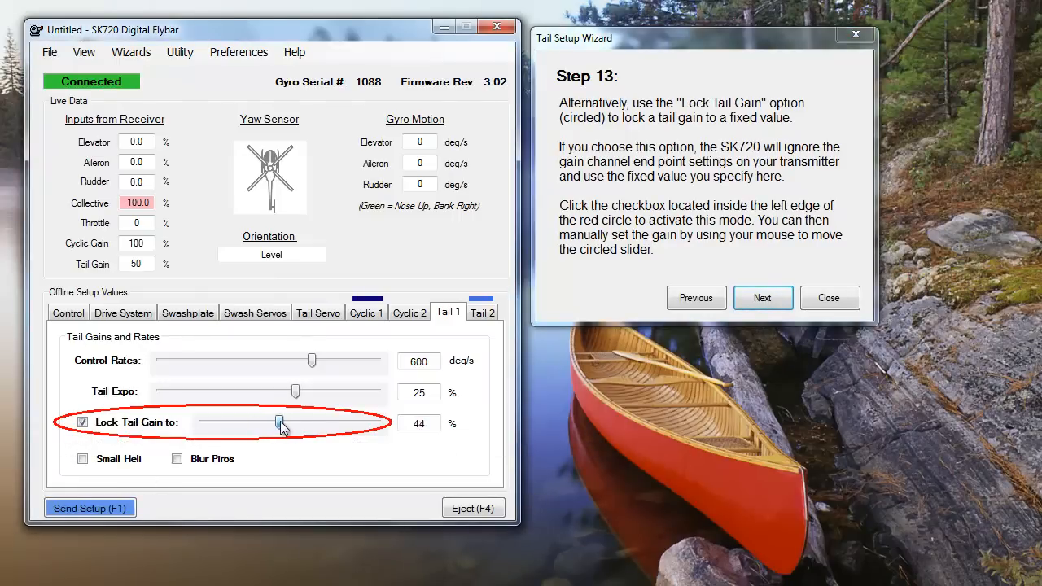
{"action": "left_click_drag", "start_coordinate": [279, 423], "coordinate": [289, 423]}
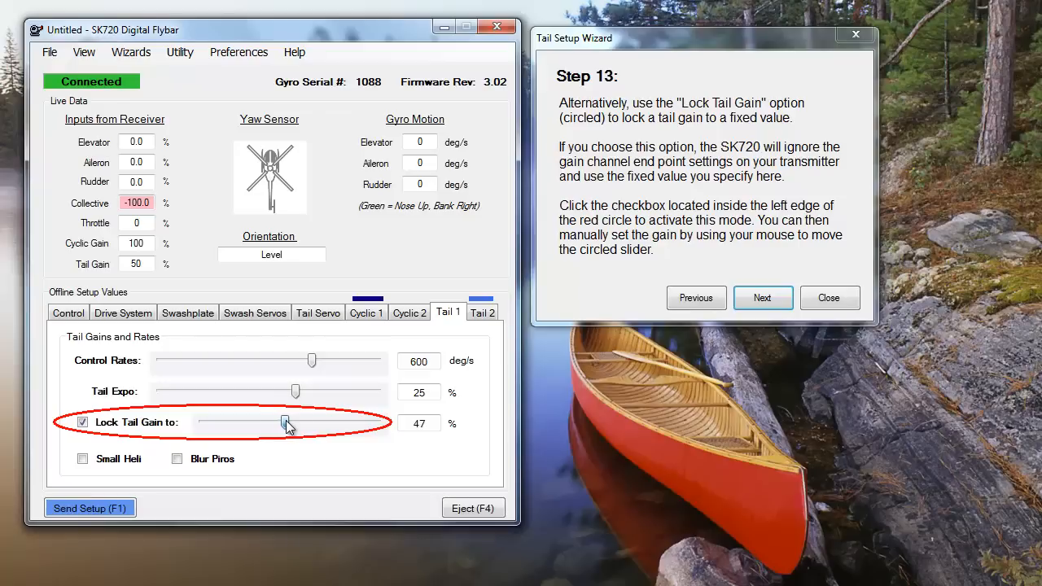
{"action": "left_click_drag", "start_coordinate": [285, 421], "coordinate": [290, 422]}
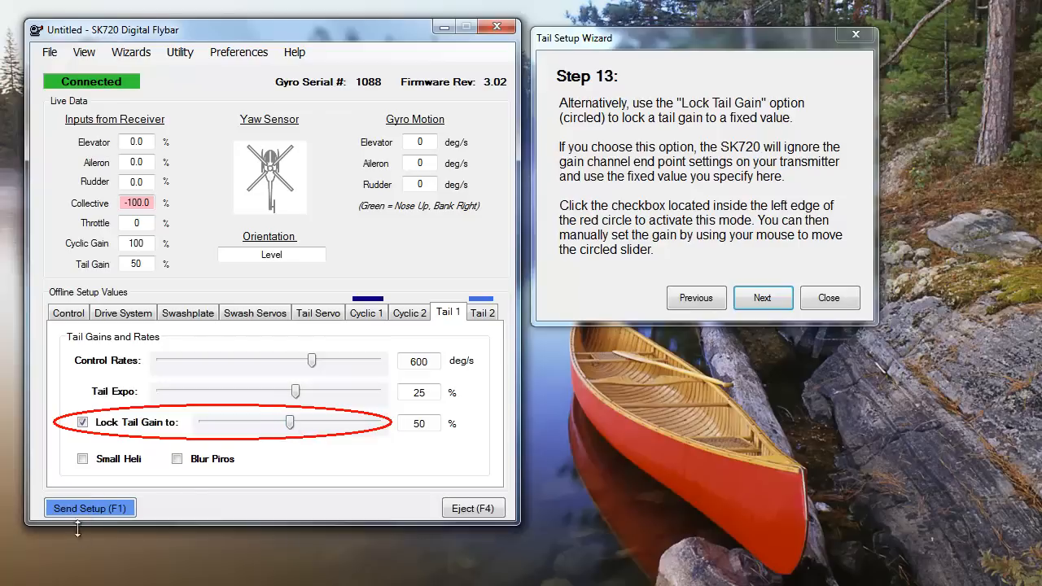
{"action": "left_click", "coordinate": [89, 508]}
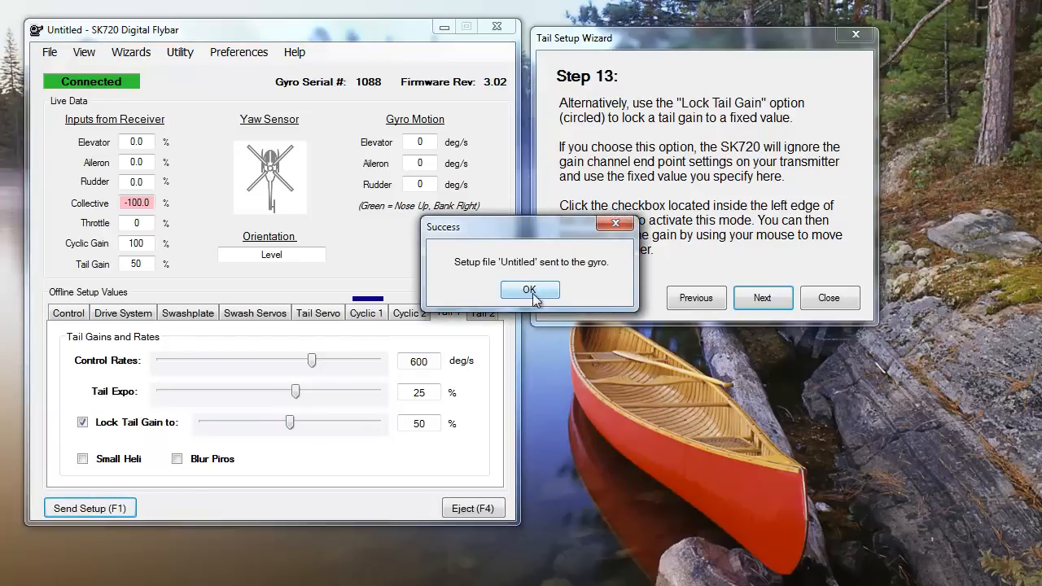
{"action": "left_click", "coordinate": [529, 290]}
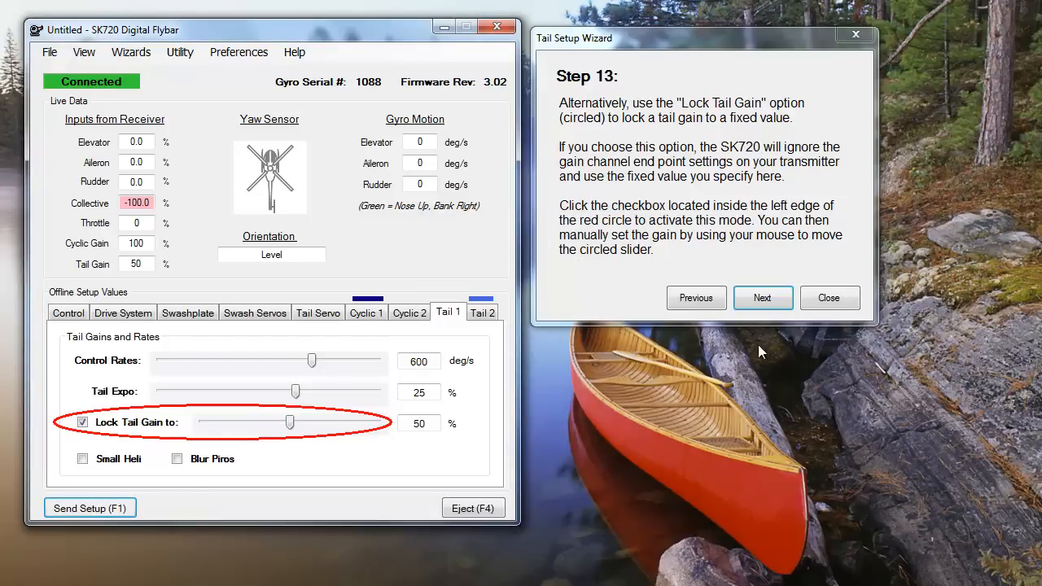
Step: Advance through the test flying and completion pages and close the wizard
{"action": "left_click", "coordinate": [762, 297]}
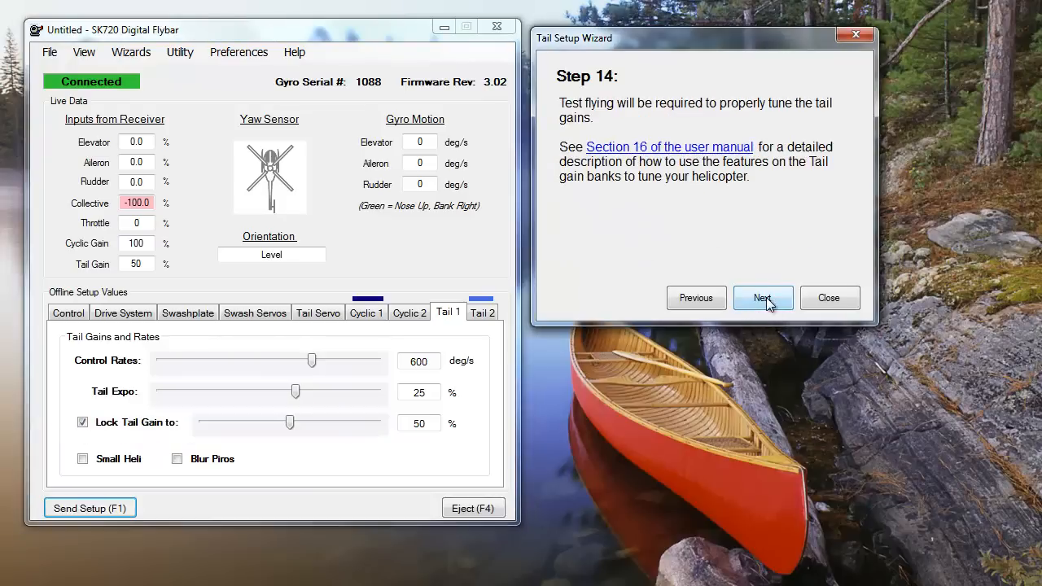
{"action": "left_click", "coordinate": [762, 297]}
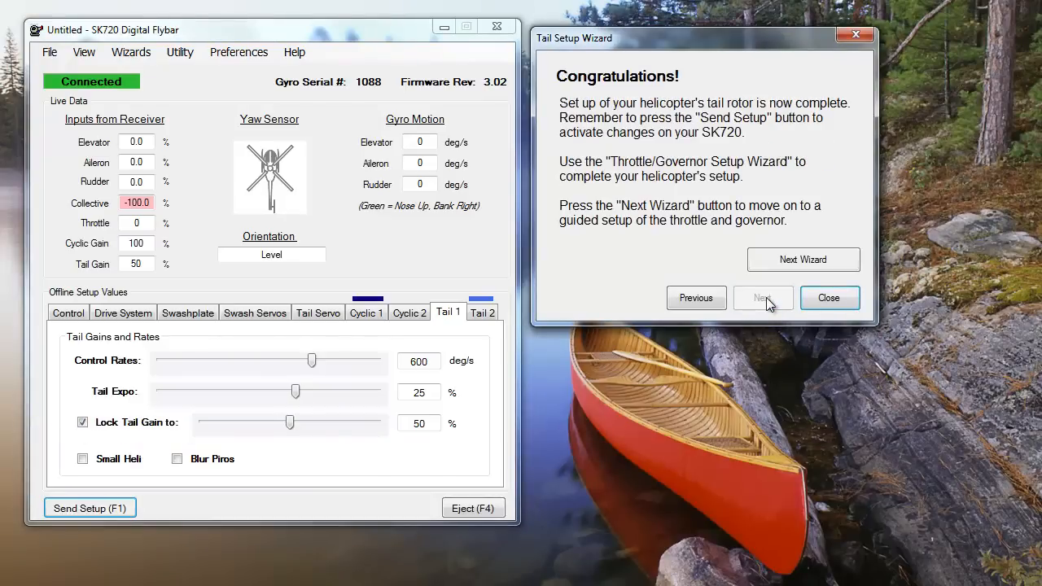
{"action": "left_click", "coordinate": [829, 297]}
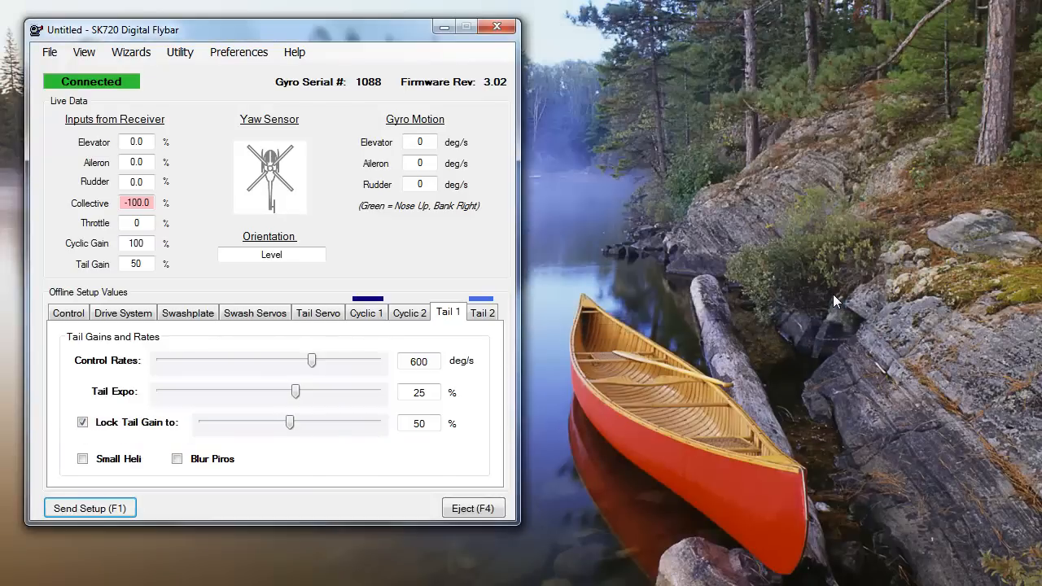